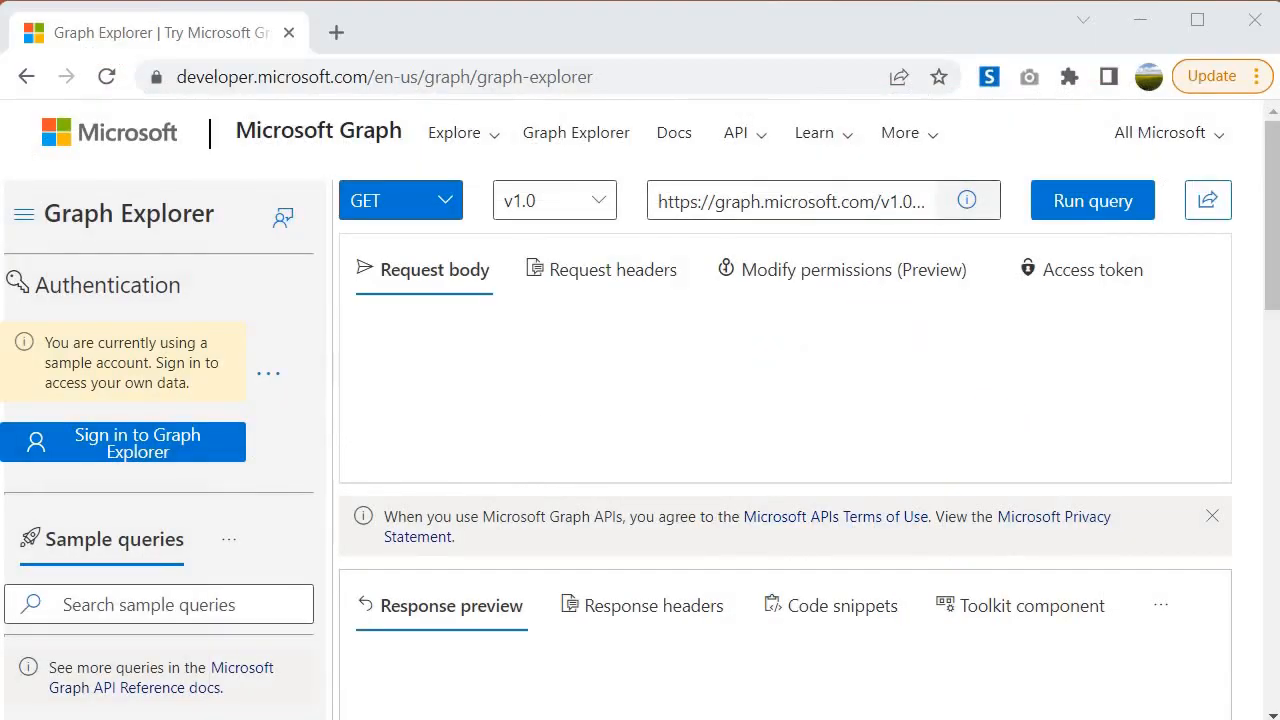
{"action": "mouse_move", "coordinate": [256, 500]}
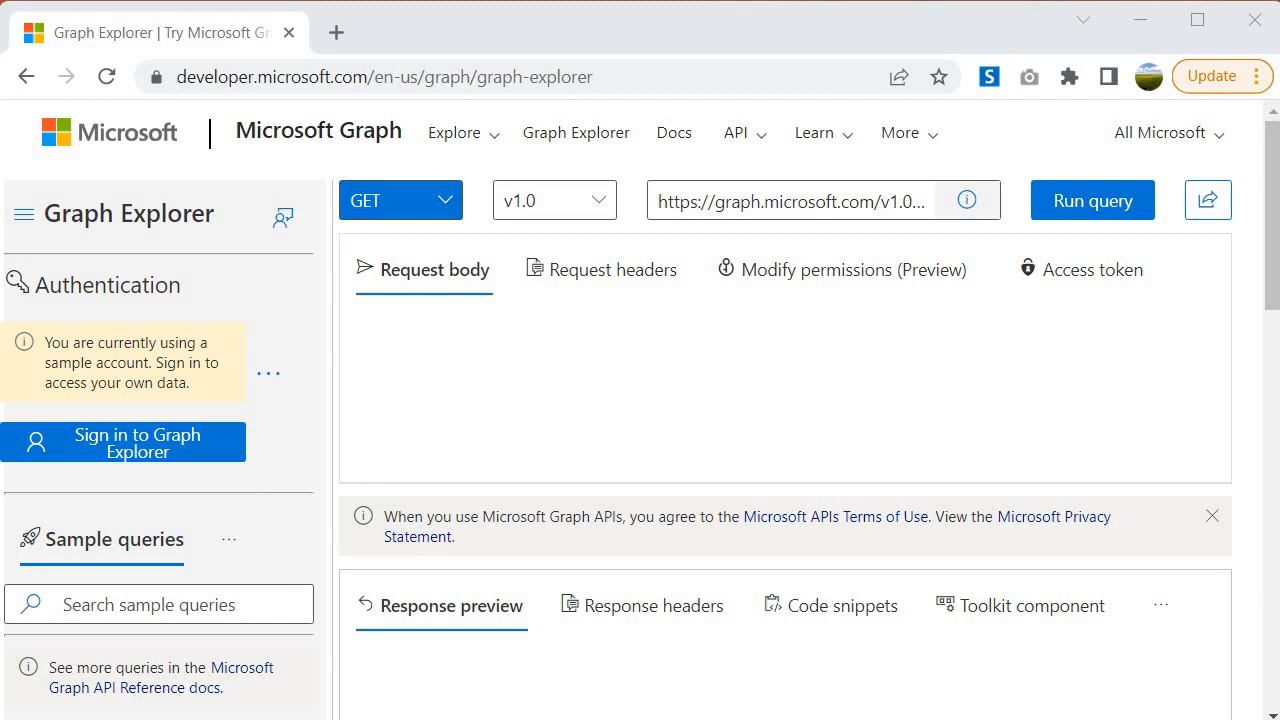
{"action": "mouse_move", "coordinate": [252, 512]}
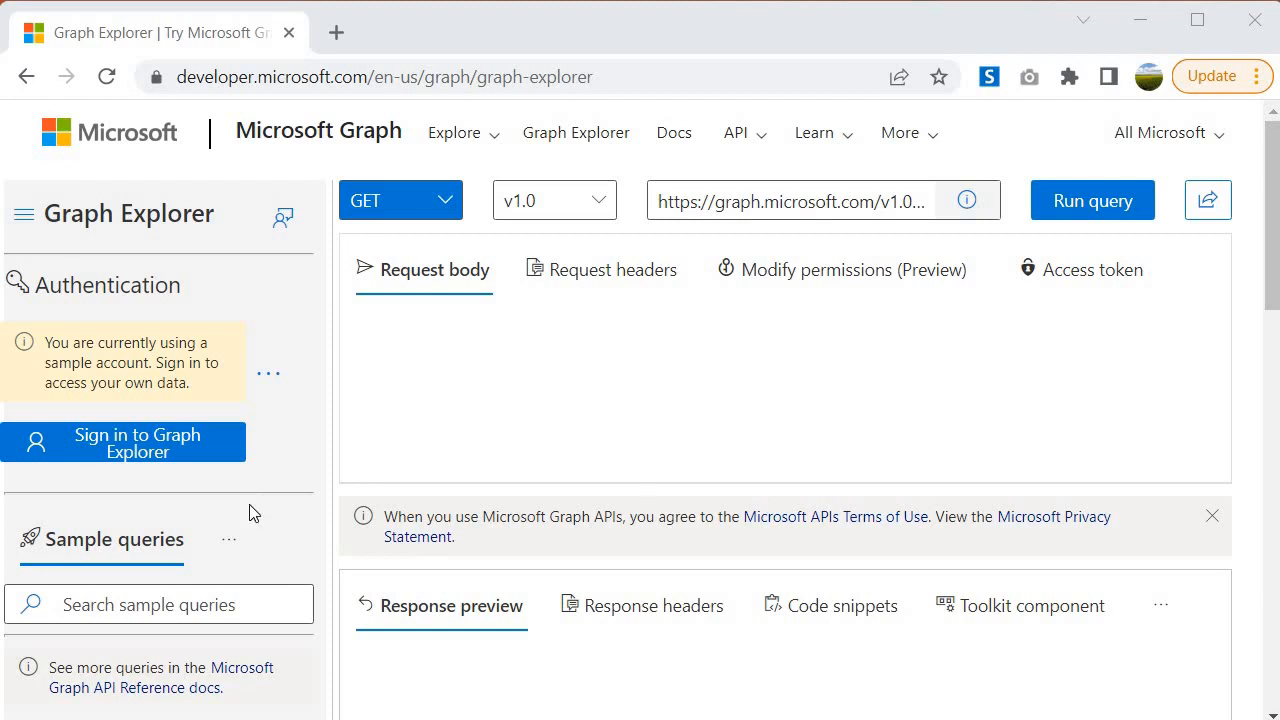
{"action": "mouse_move", "coordinate": [140, 444]}
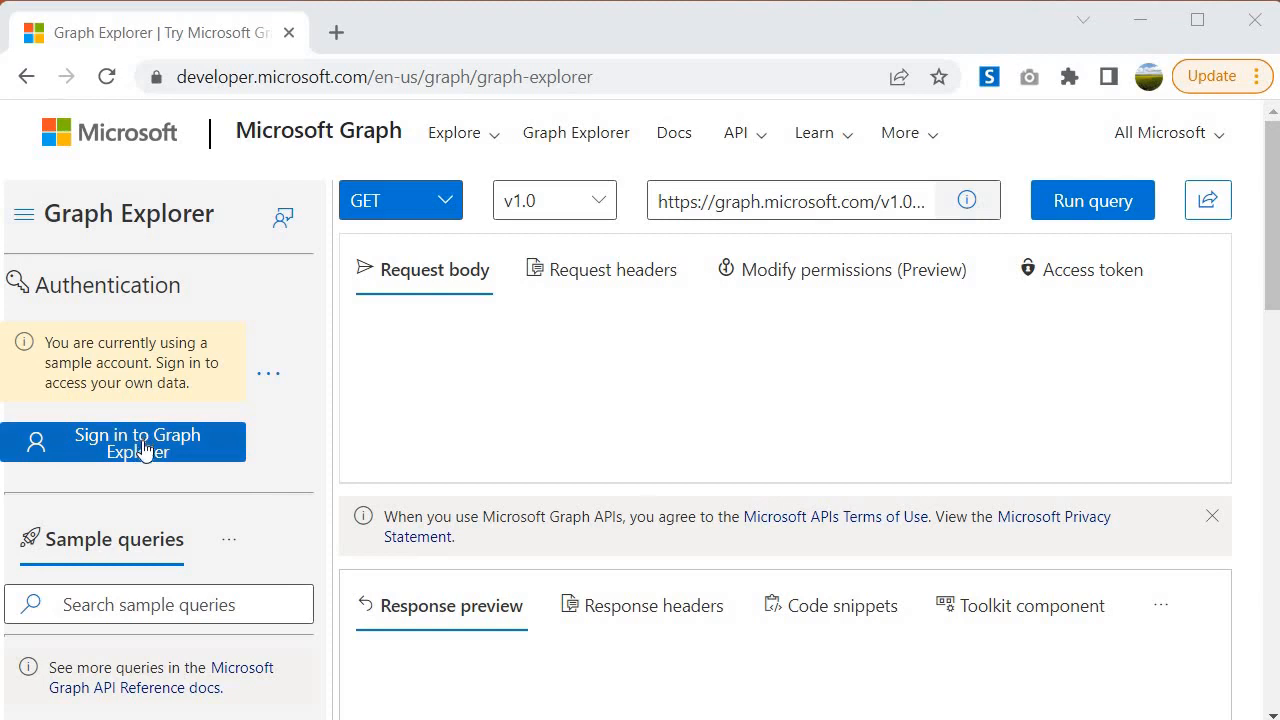
Step: Sign in to Graph Explorer with the admin work account and its password
{"action": "left_click", "coordinate": [136, 442]}
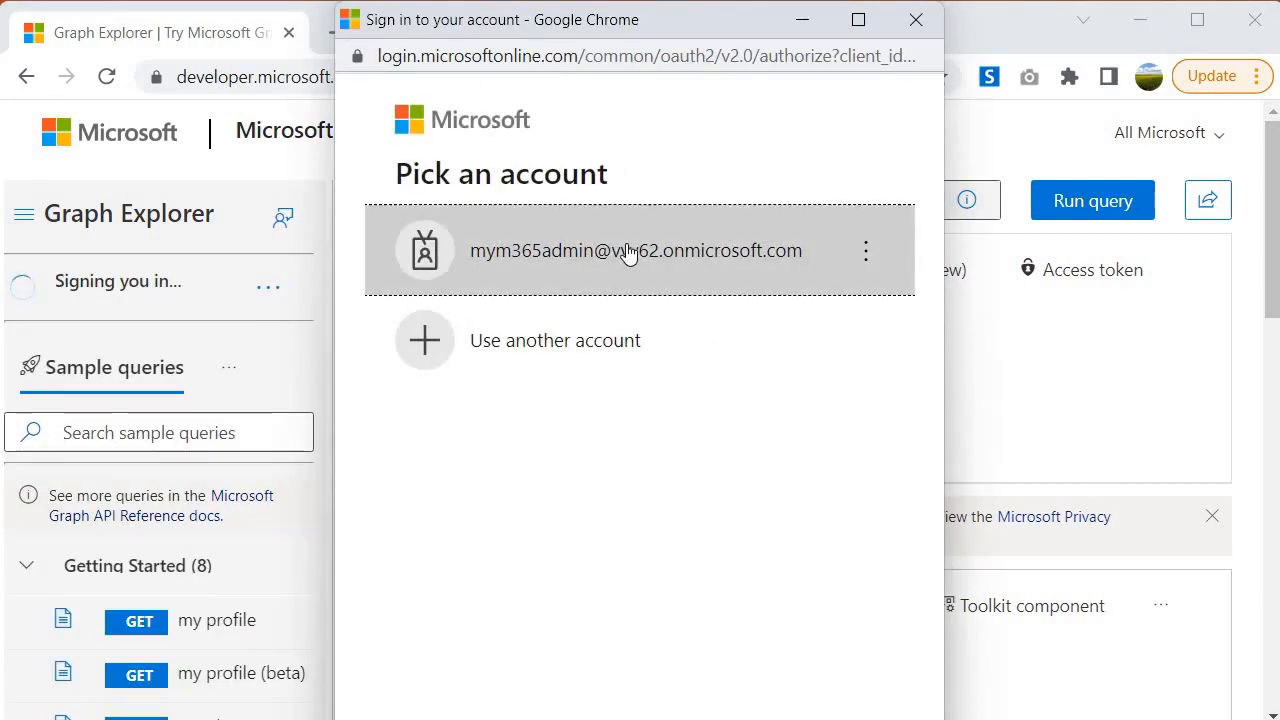
{"action": "left_click", "coordinate": [636, 250]}
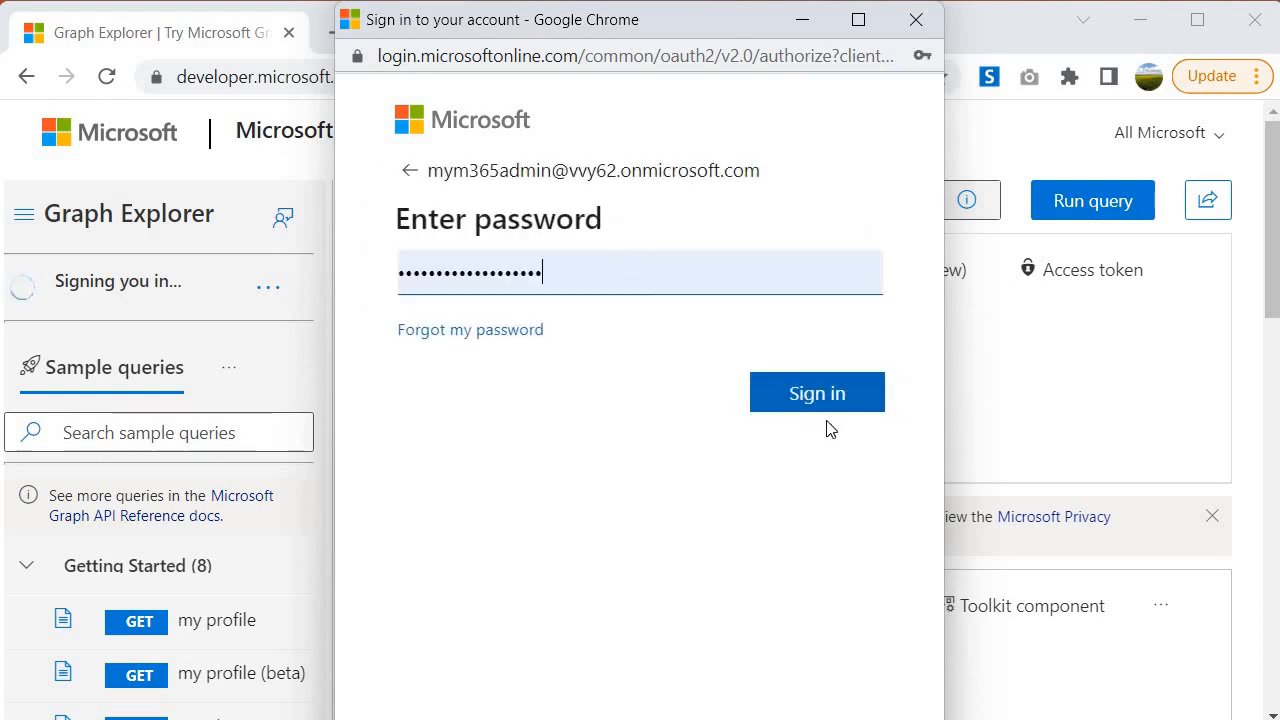
{"action": "left_click", "coordinate": [816, 392]}
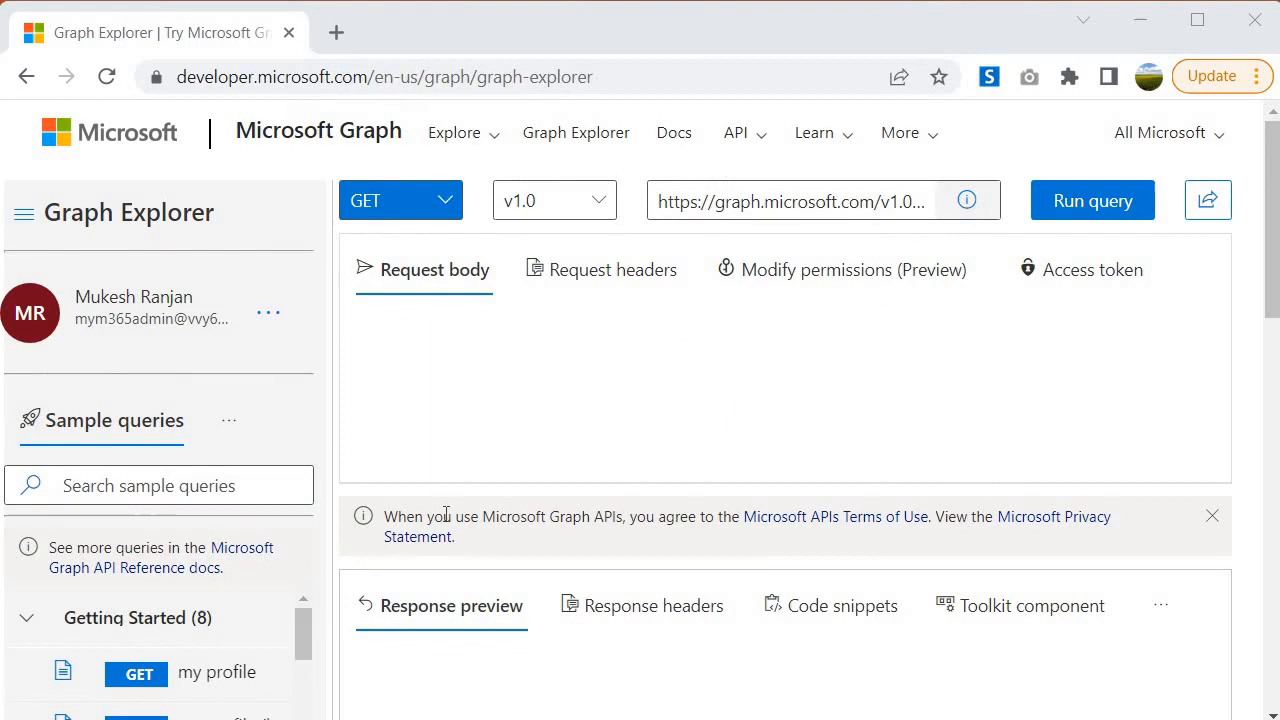
Step: Collapse the Getting Started (8) sample queries group
{"action": "left_click", "coordinate": [28, 616]}
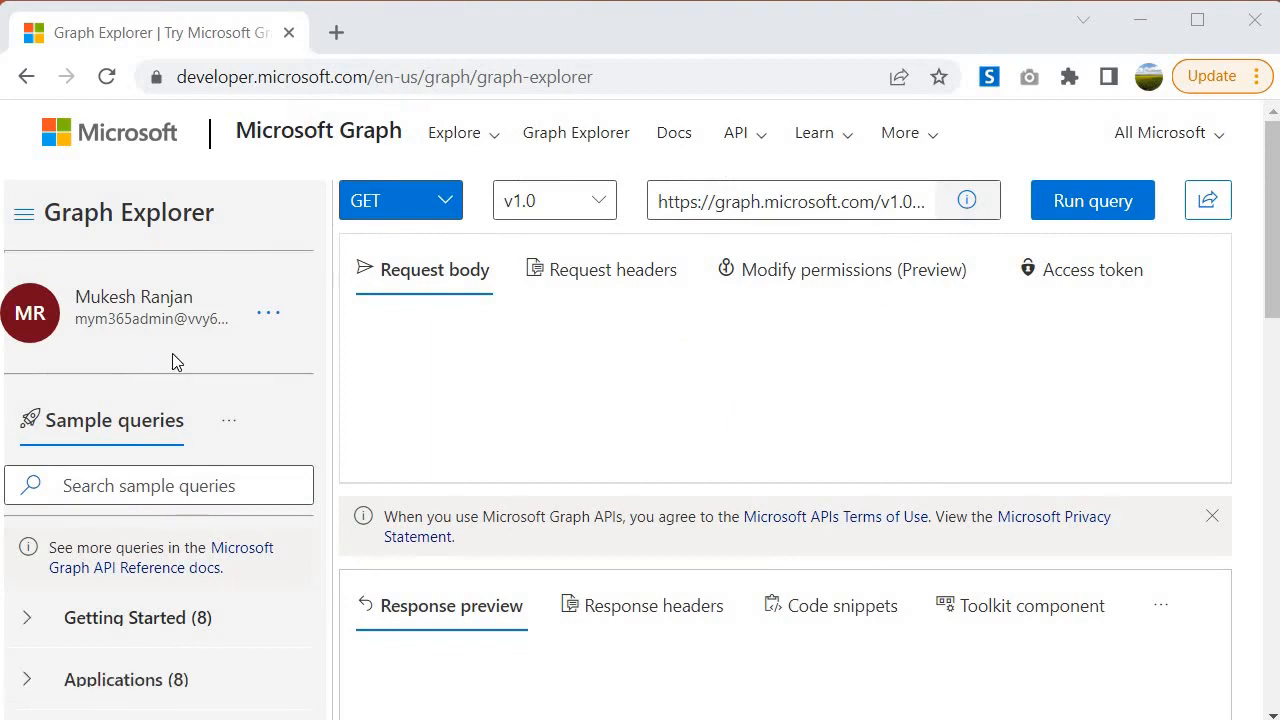
{"action": "mouse_move", "coordinate": [232, 362]}
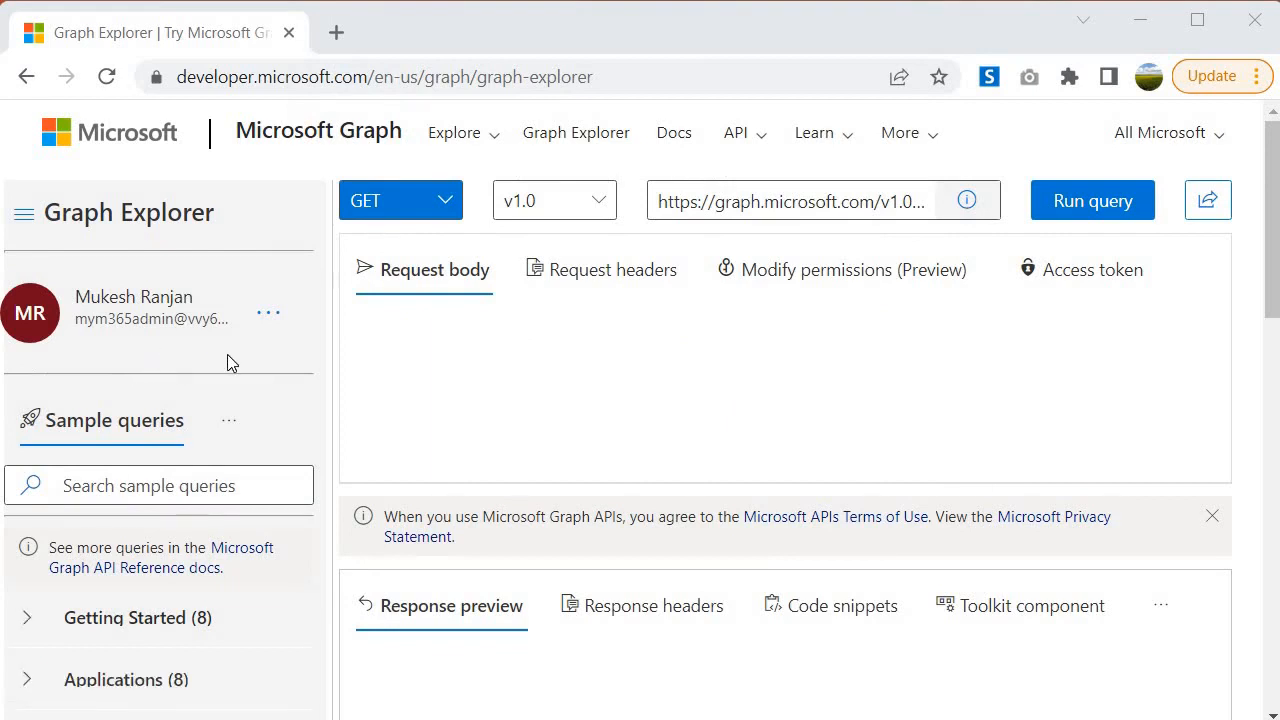
{"action": "mouse_move", "coordinate": [240, 396]}
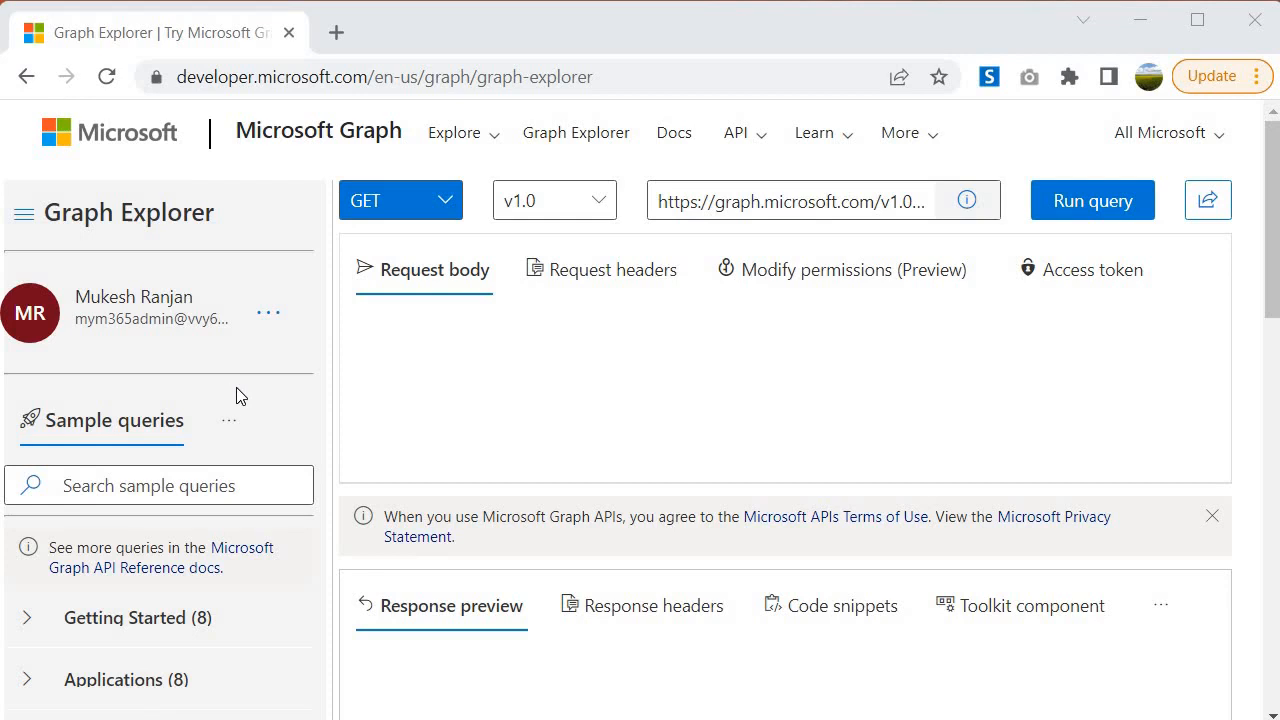
{"action": "mouse_move", "coordinate": [260, 404]}
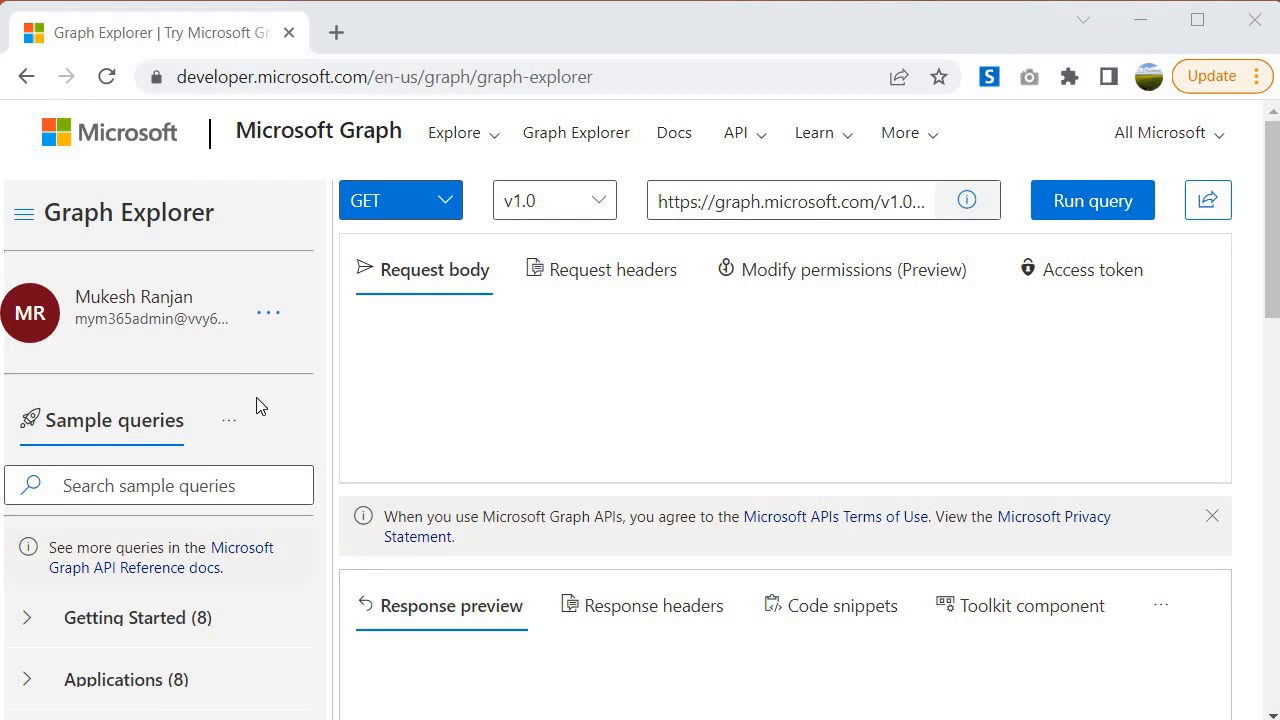
{"action": "mouse_move", "coordinate": [342, 404]}
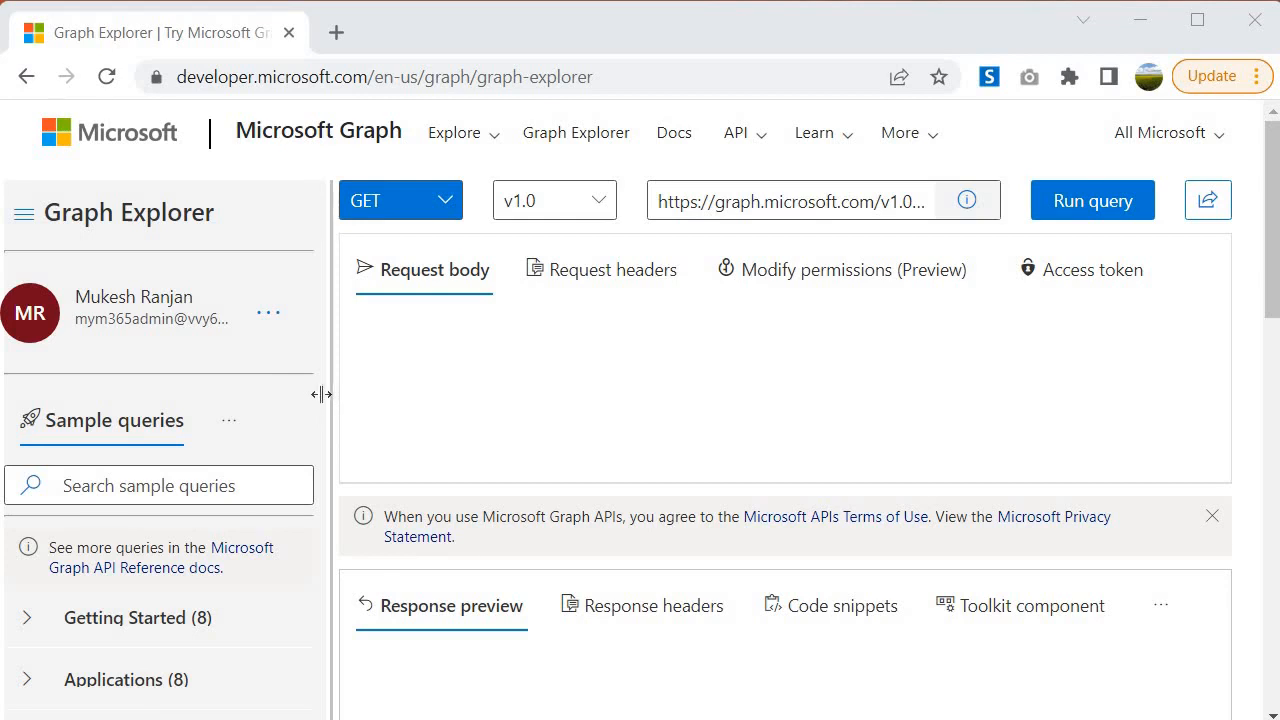
Step: Run the Outlook Mail 'my high important mail' sample query, which returns Forbidden 403
{"action": "scroll", "scroll_direction": "down", "scroll_amount": 3}
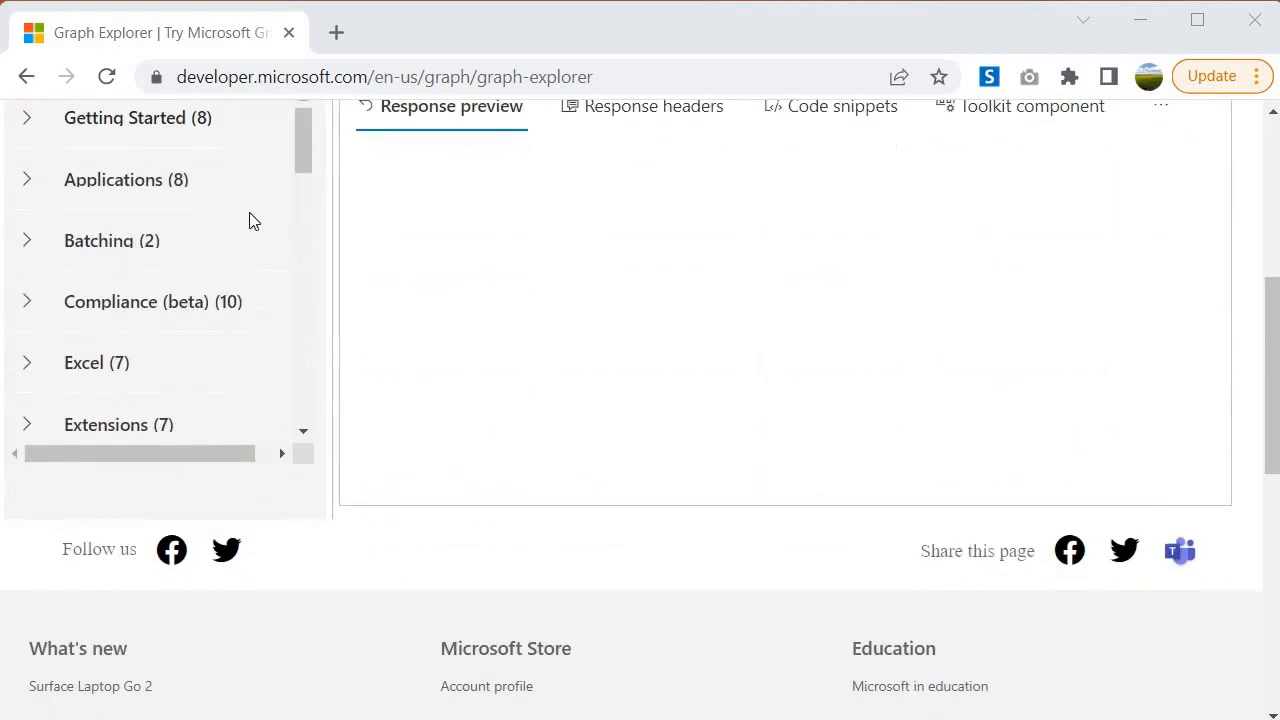
{"action": "scroll", "scroll_direction": "down", "scroll_amount": 3}
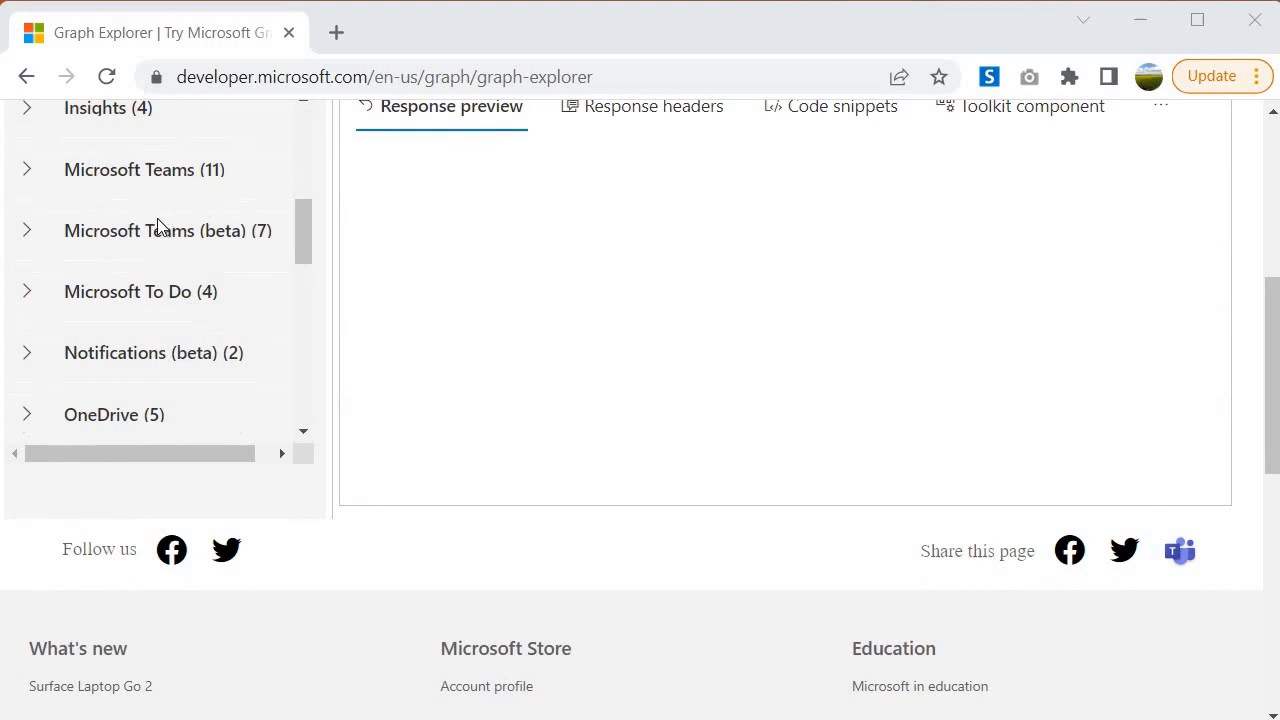
{"action": "scroll", "scroll_direction": "down", "scroll_amount": 3}
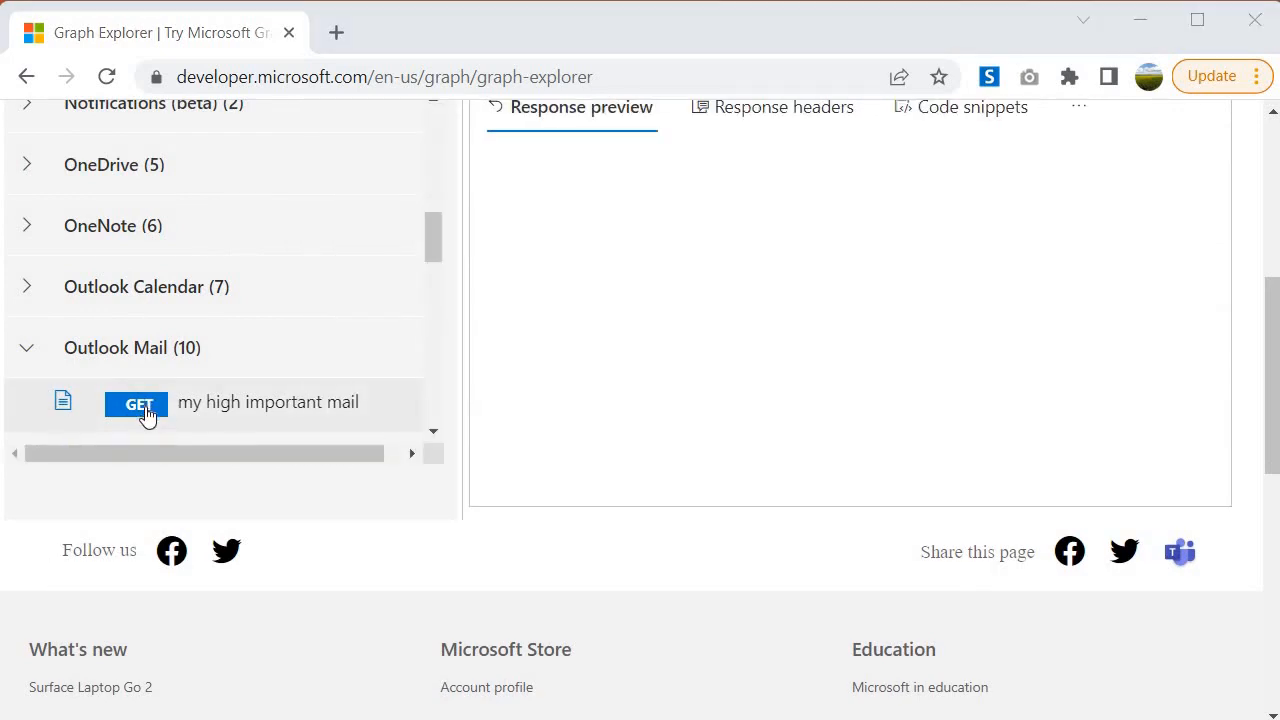
{"action": "left_click", "coordinate": [138, 404]}
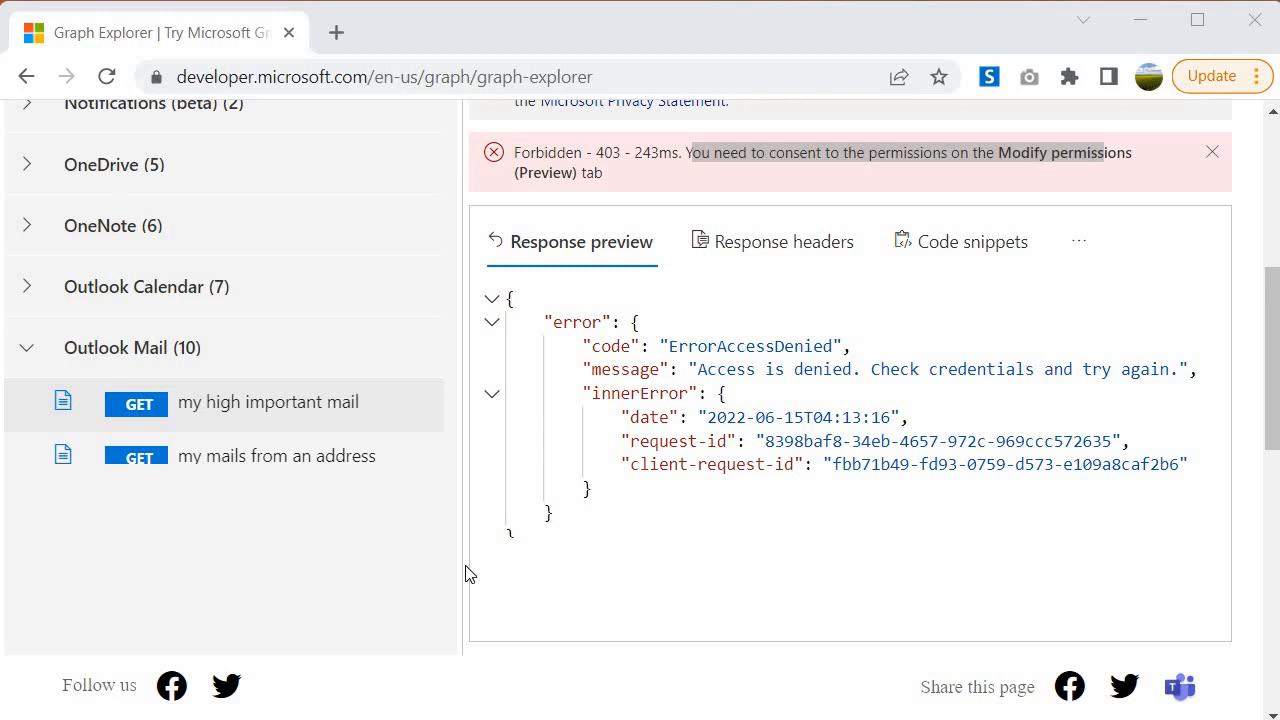
Step: Show the permissions the mail query needs under Modify permissions (Preview)
{"action": "scroll", "scroll_direction": "up", "scroll_amount": 3}
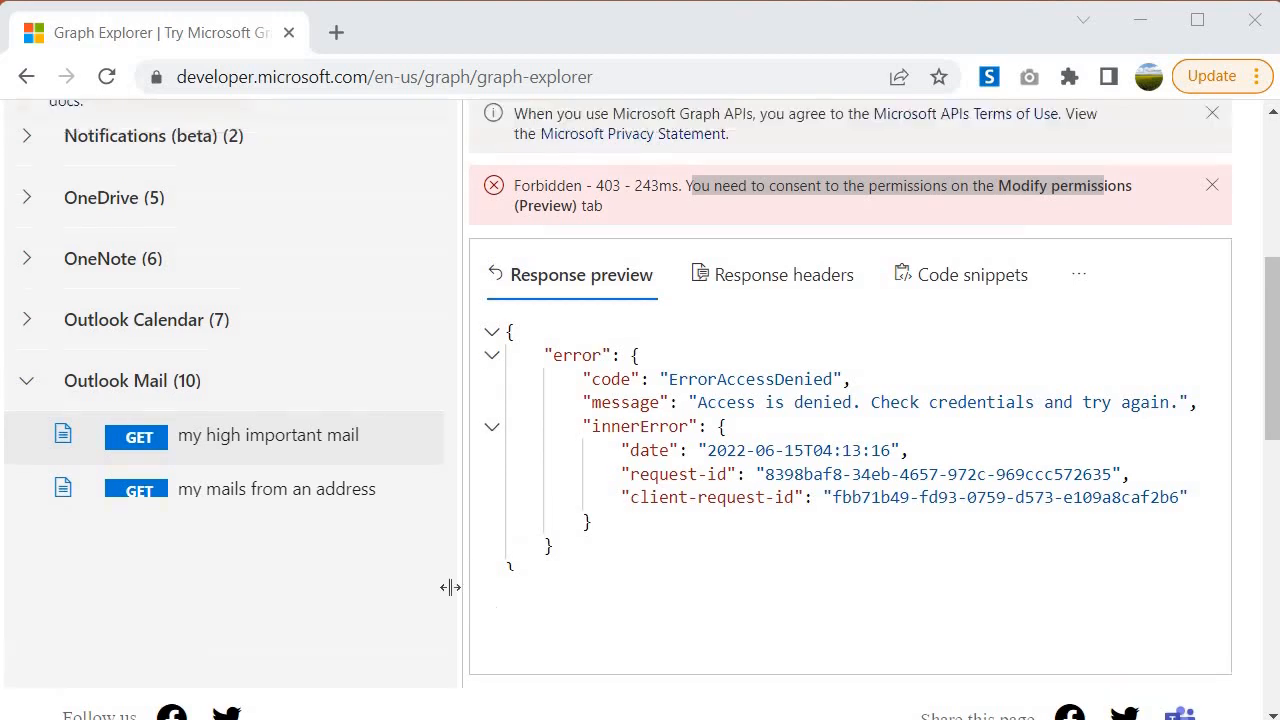
{"action": "scroll", "scroll_direction": "up", "scroll_amount": 3}
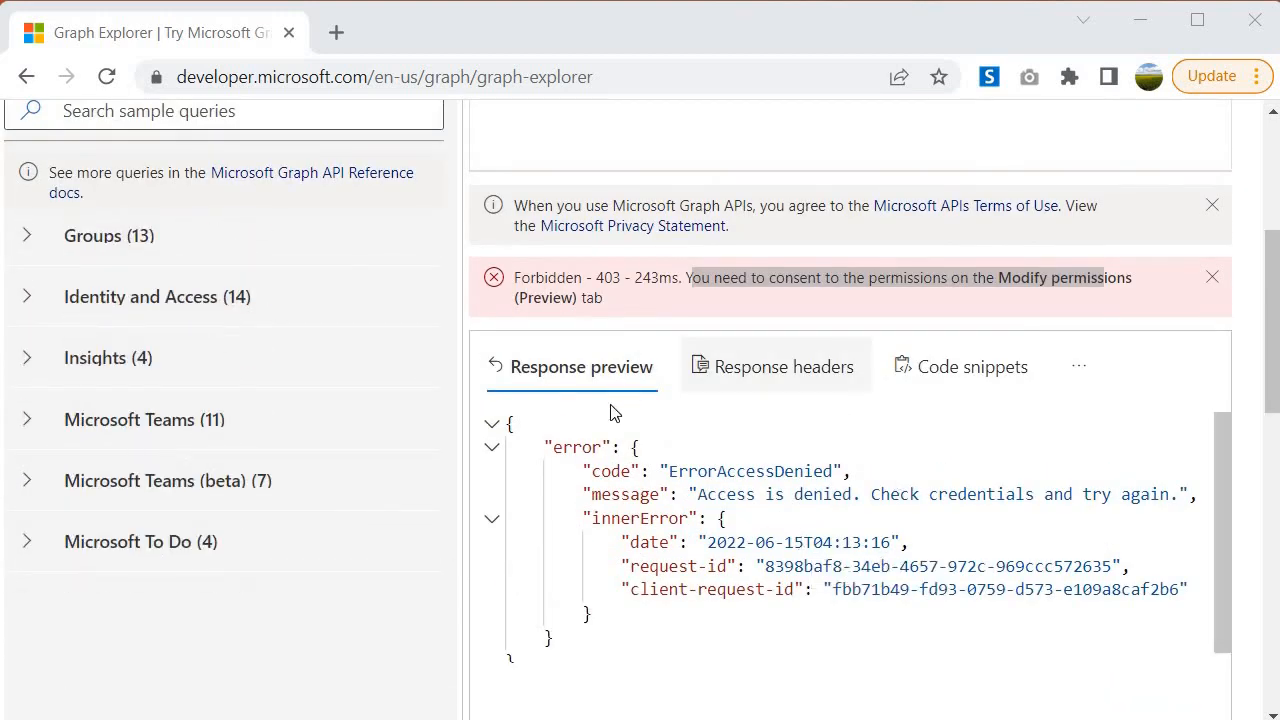
{"action": "scroll", "scroll_direction": "up", "scroll_amount": 3}
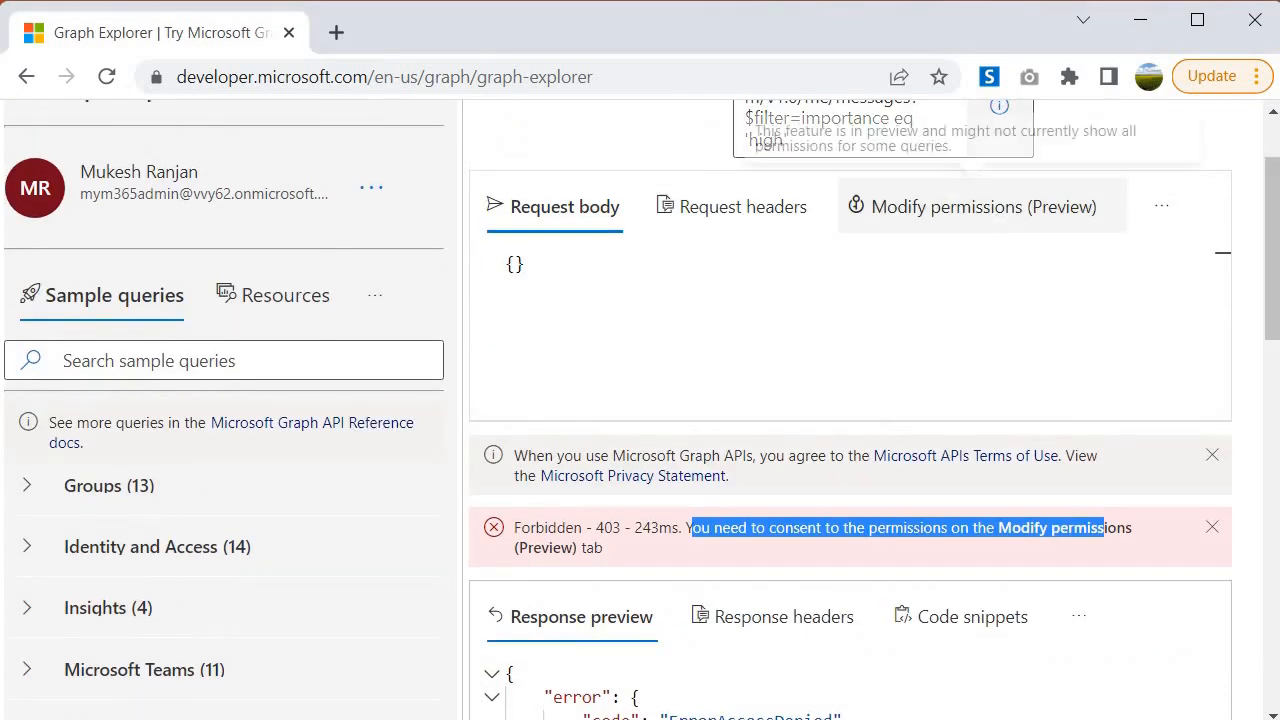
{"action": "left_click", "coordinate": [982, 206]}
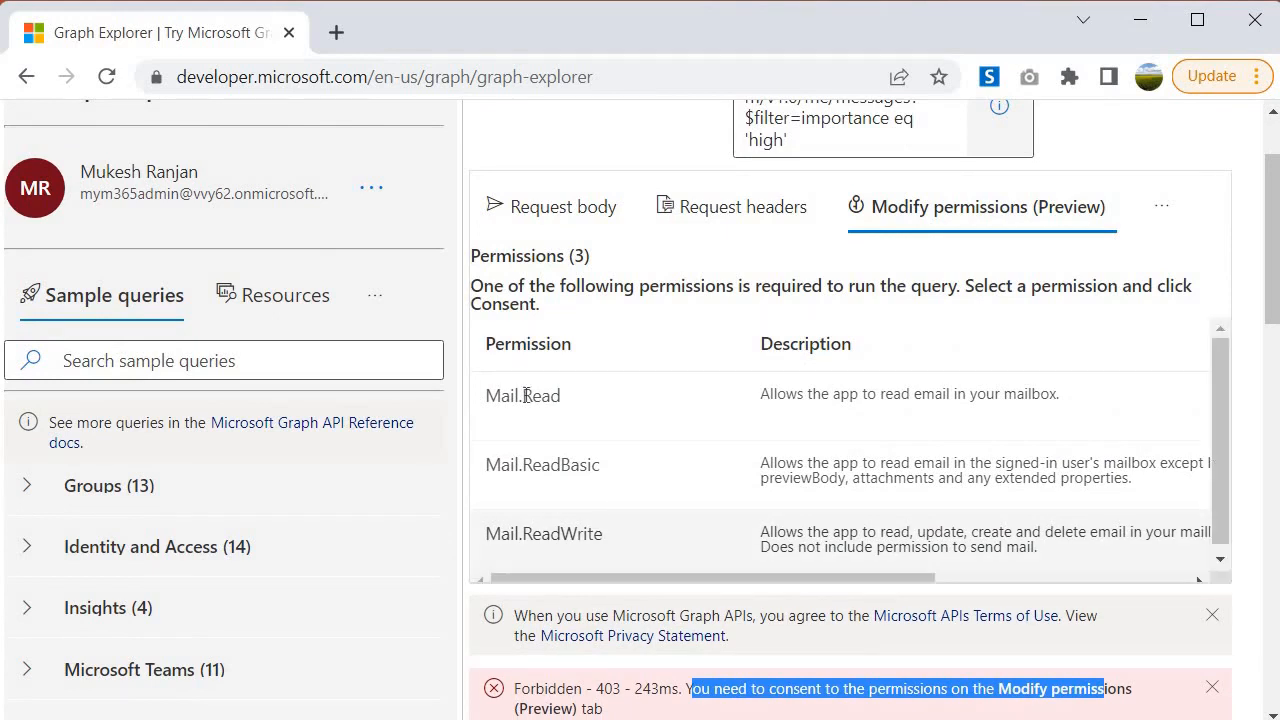
{"action": "mouse_move", "coordinate": [498, 414]}
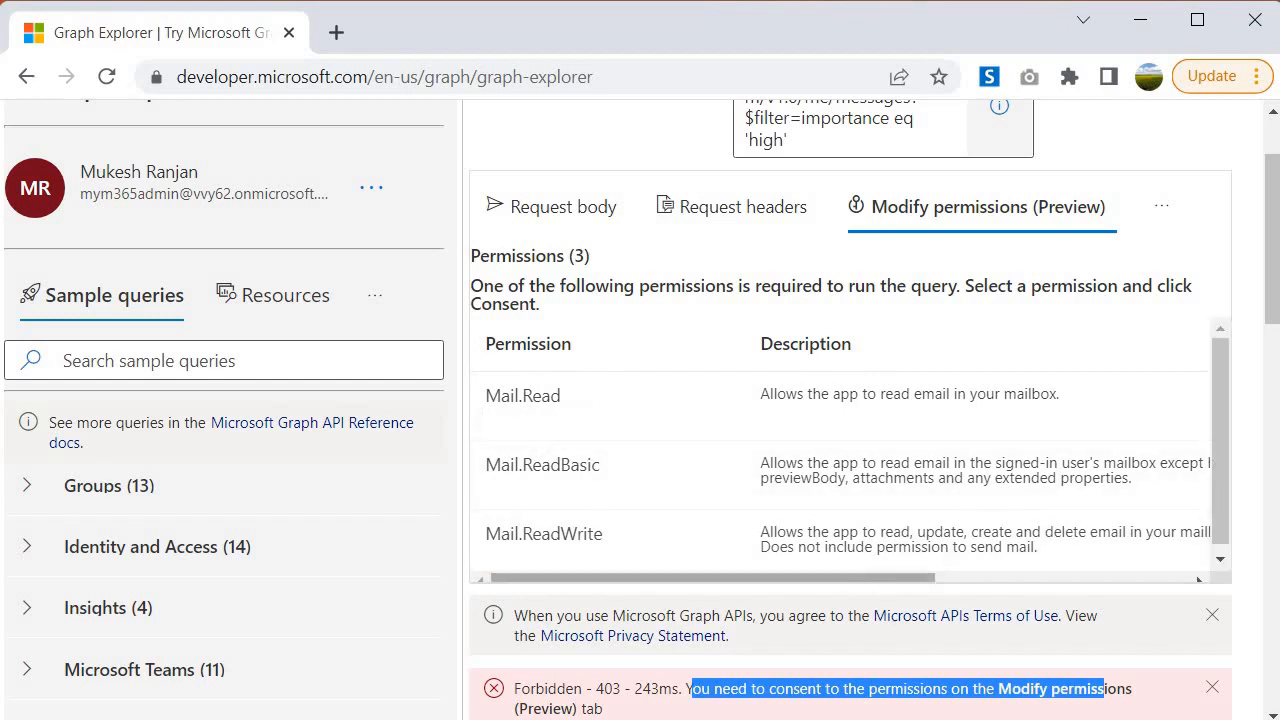
Step: Accept Mail.Read with consent on behalf of the organization so it shows Consented
{"action": "scroll", "scroll_direction": "right", "scroll_amount": 3}
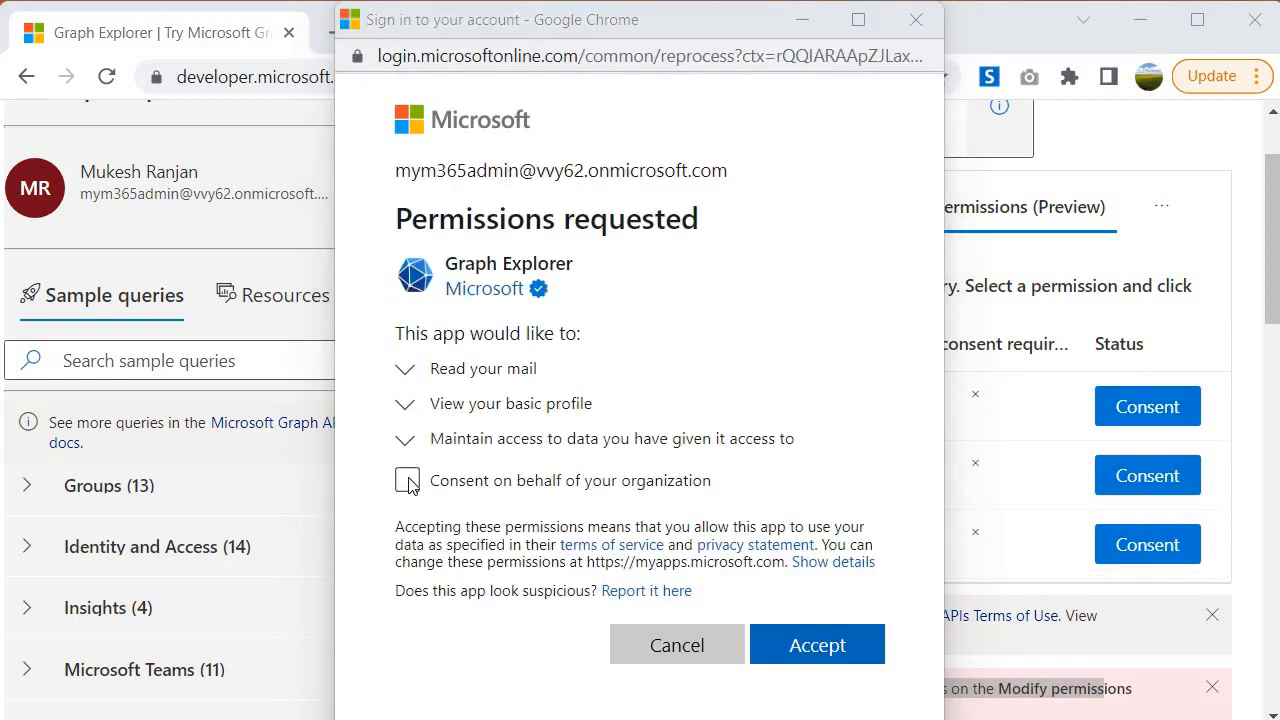
{"action": "left_click", "coordinate": [398, 480]}
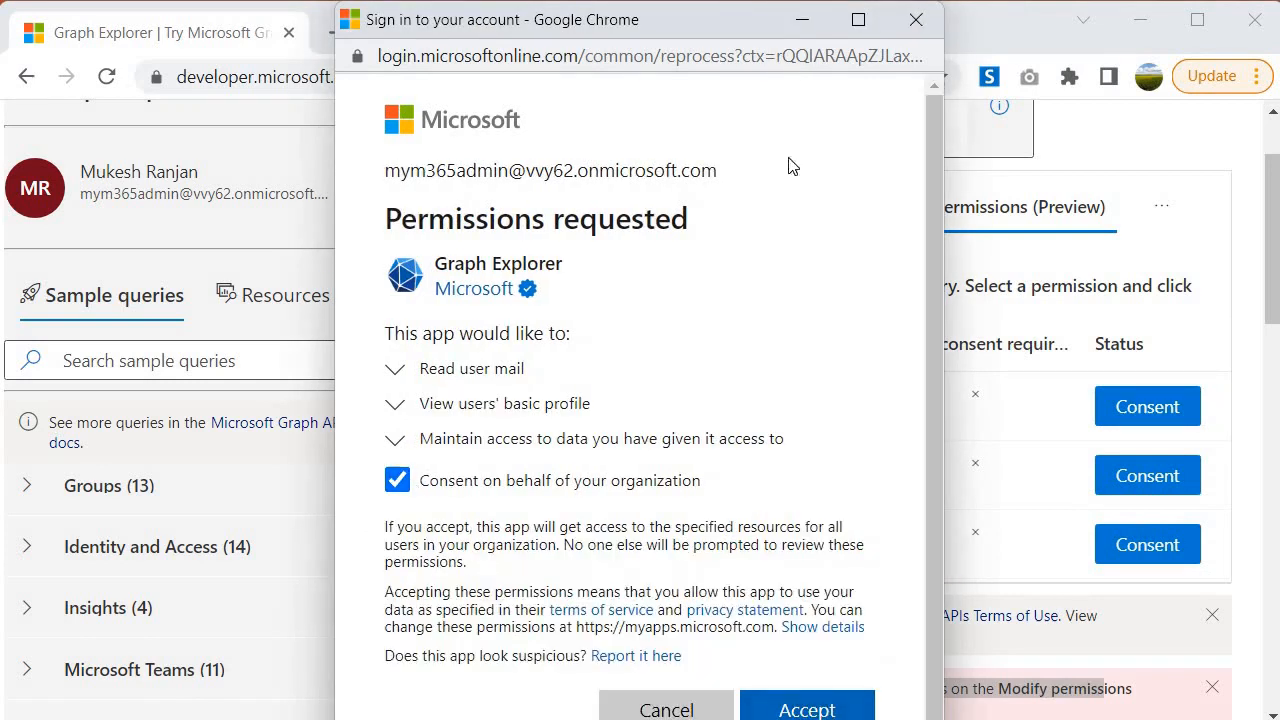
{"action": "left_click", "coordinate": [806, 708]}
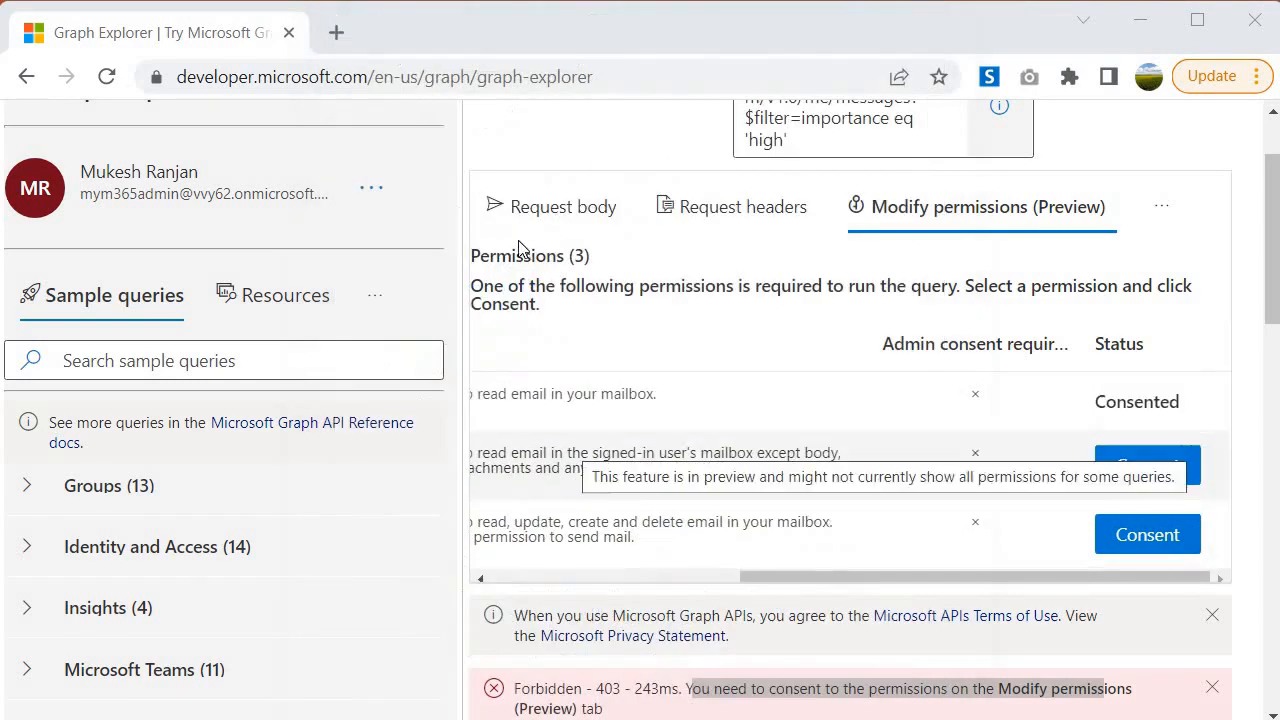
Step: Rerun the mail query and inspect the OK 200 response with an empty "value": [] array
{"action": "scroll", "scroll_direction": "down", "scroll_amount": 3}
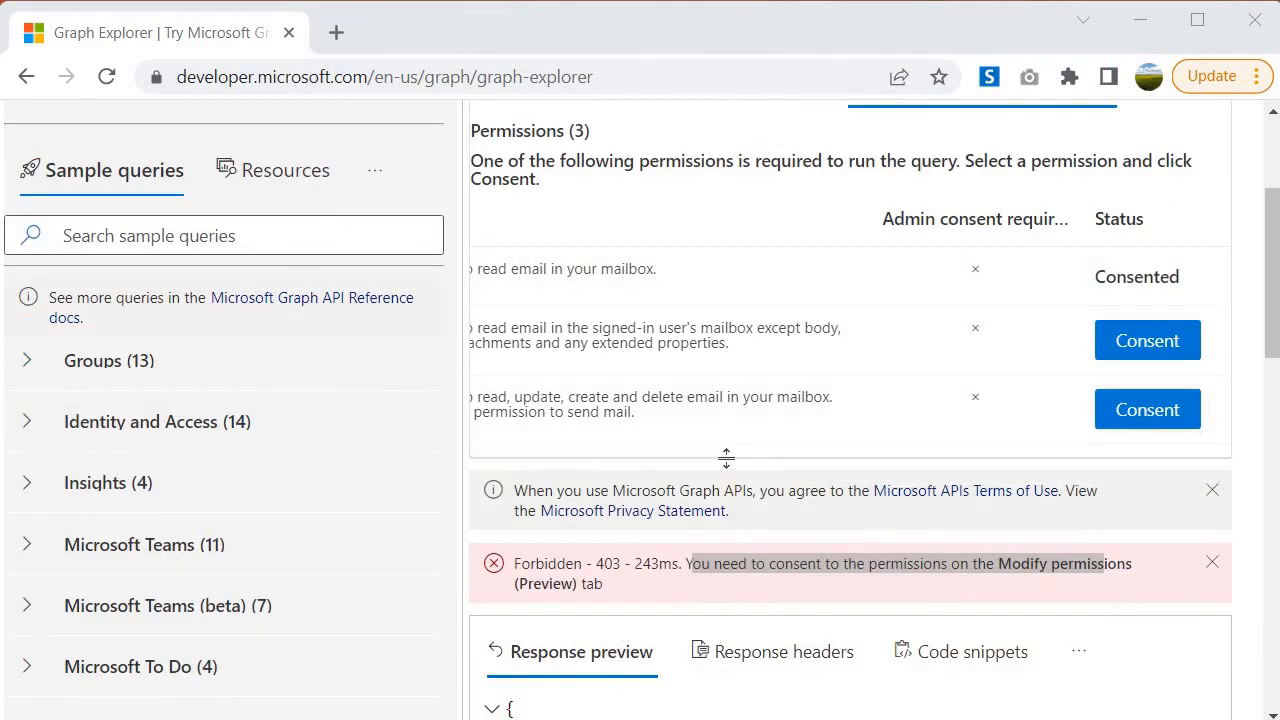
{"action": "scroll", "scroll_direction": "down", "scroll_amount": 3}
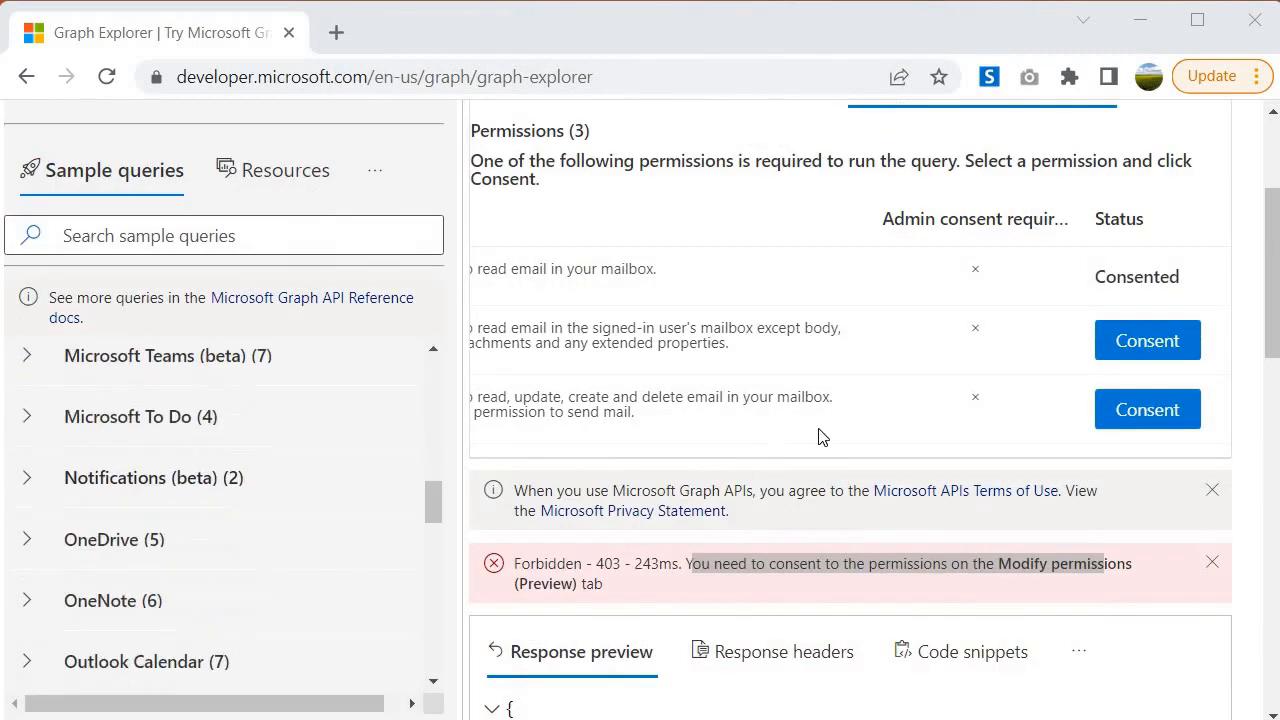
{"action": "scroll", "scroll_direction": "up", "scroll_amount": 3}
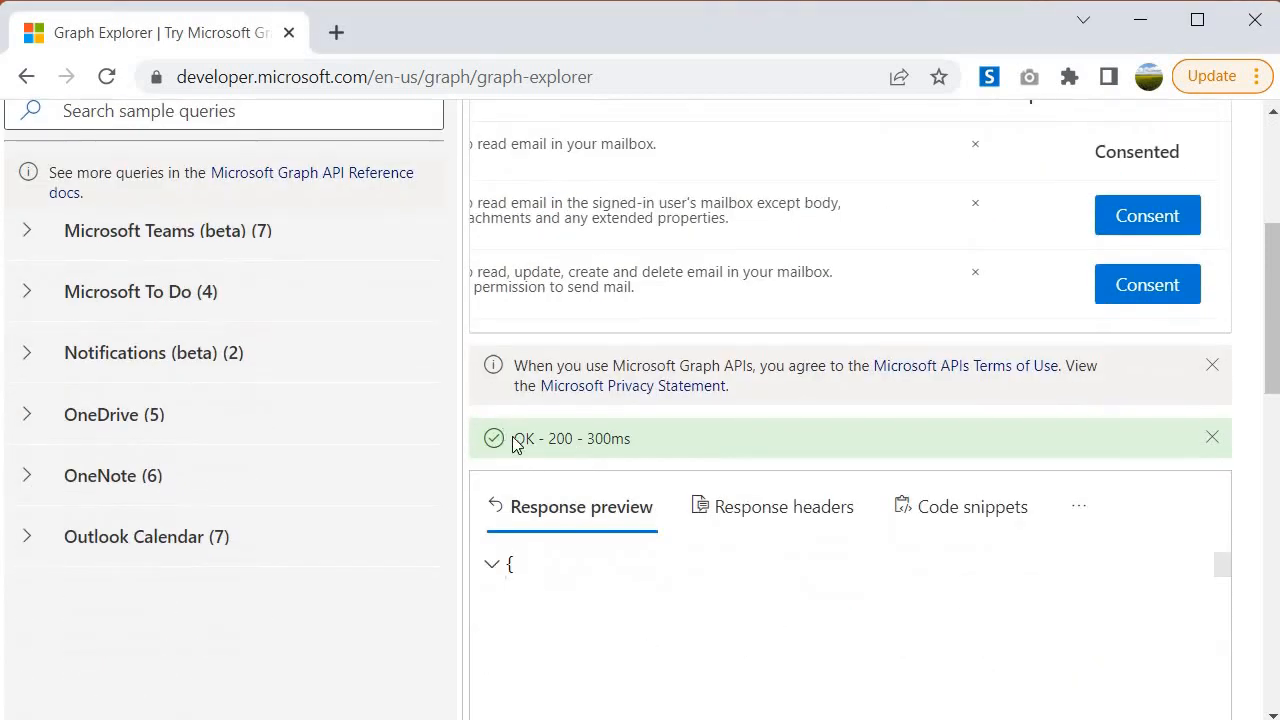
{"action": "double_click", "coordinate": [570, 438]}
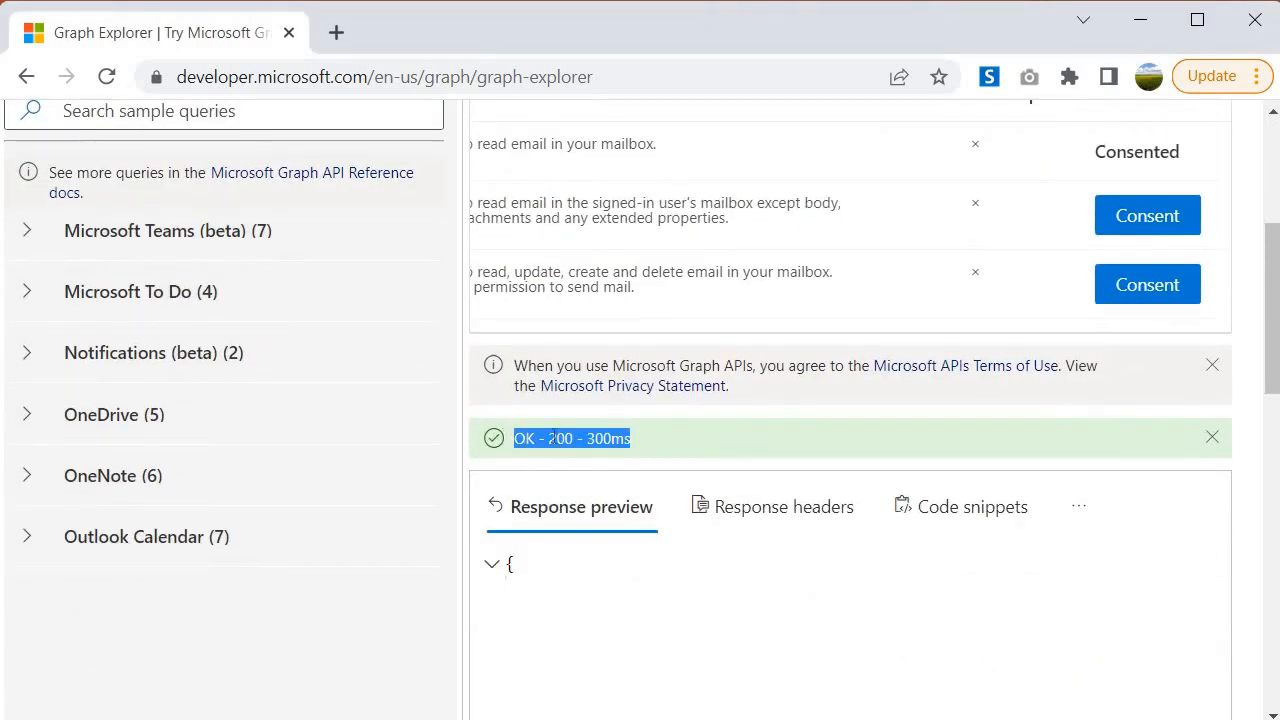
{"action": "mouse_move", "coordinate": [660, 442]}
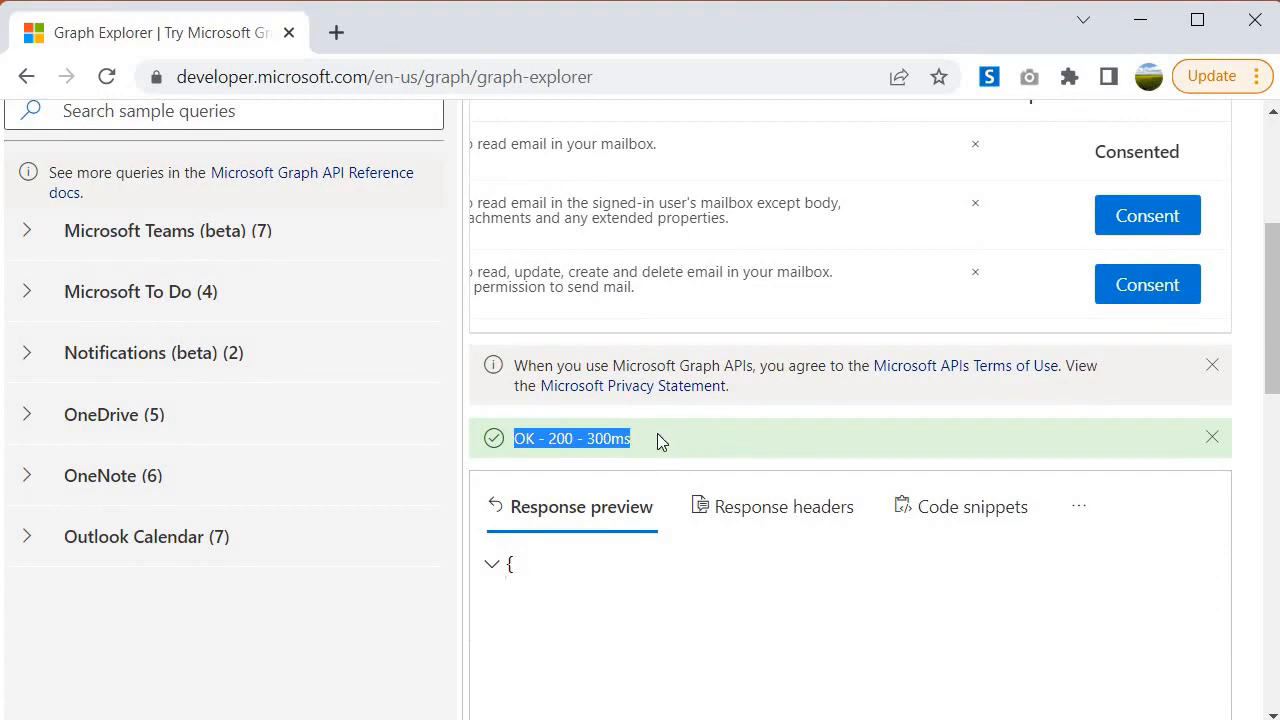
{"action": "mouse_move", "coordinate": [830, 570]}
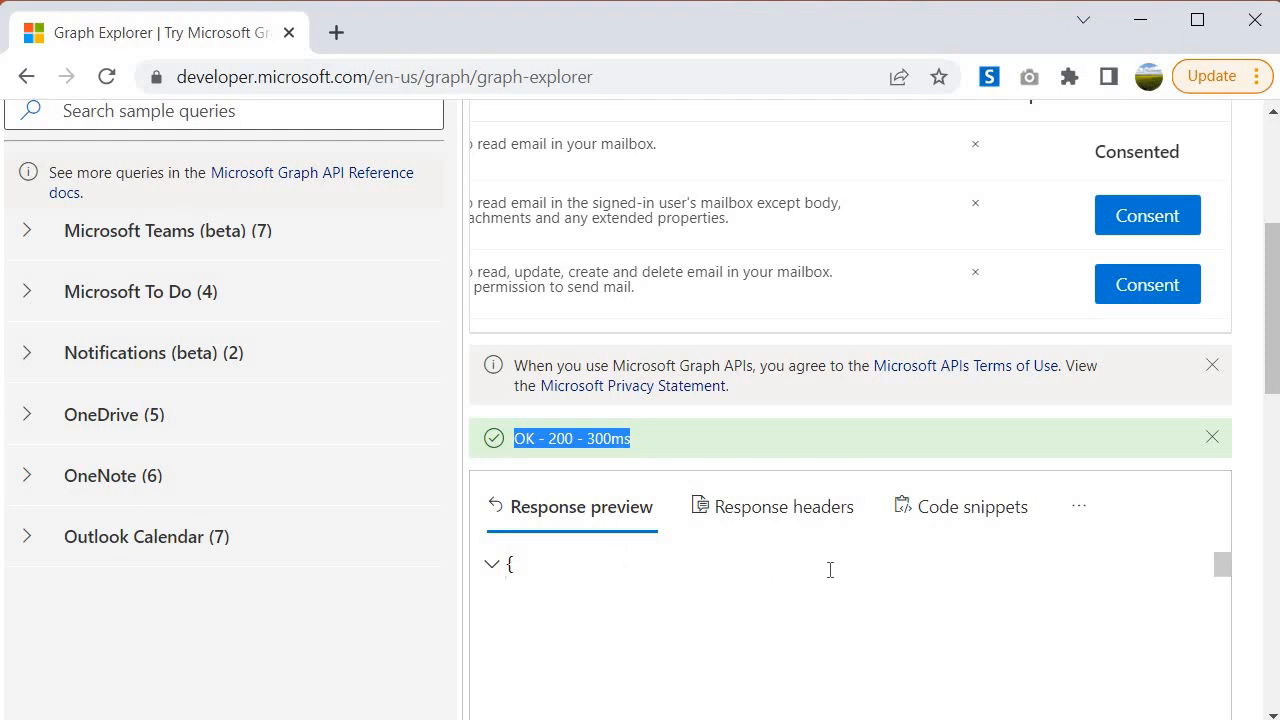
{"action": "mouse_move", "coordinate": [1070, 332]}
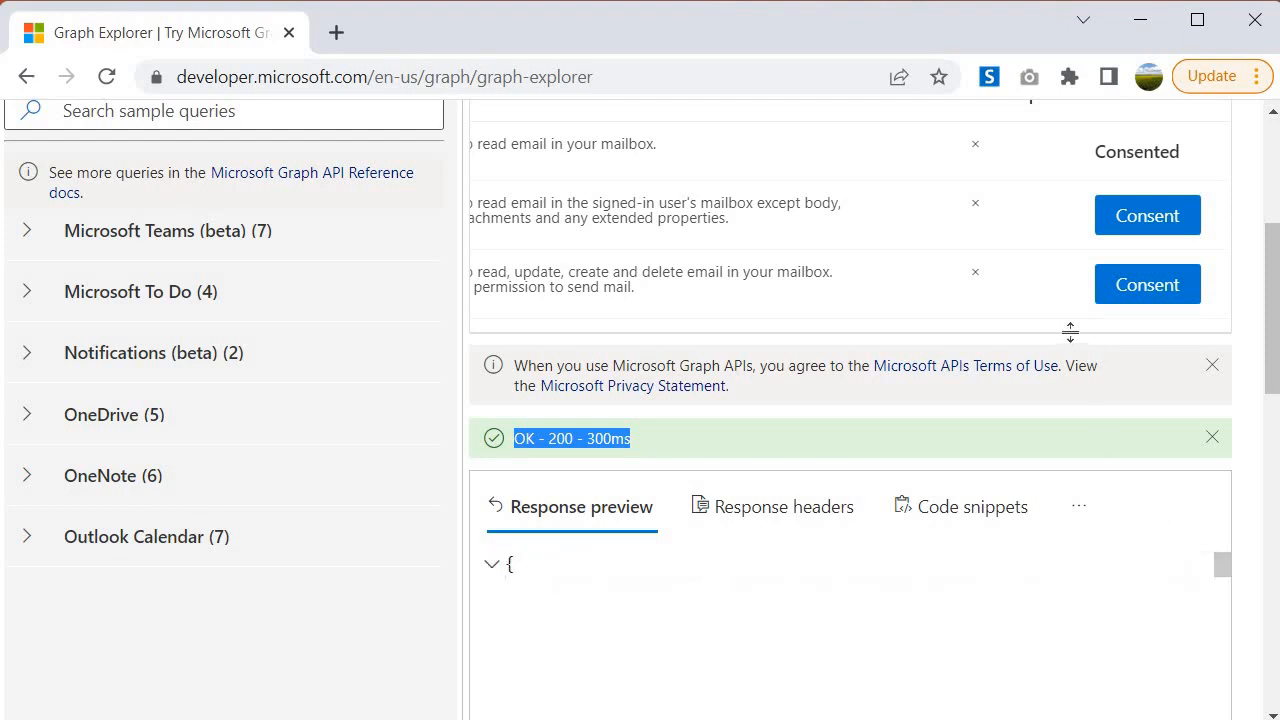
{"action": "scroll", "scroll_direction": "down", "scroll_amount": 3}
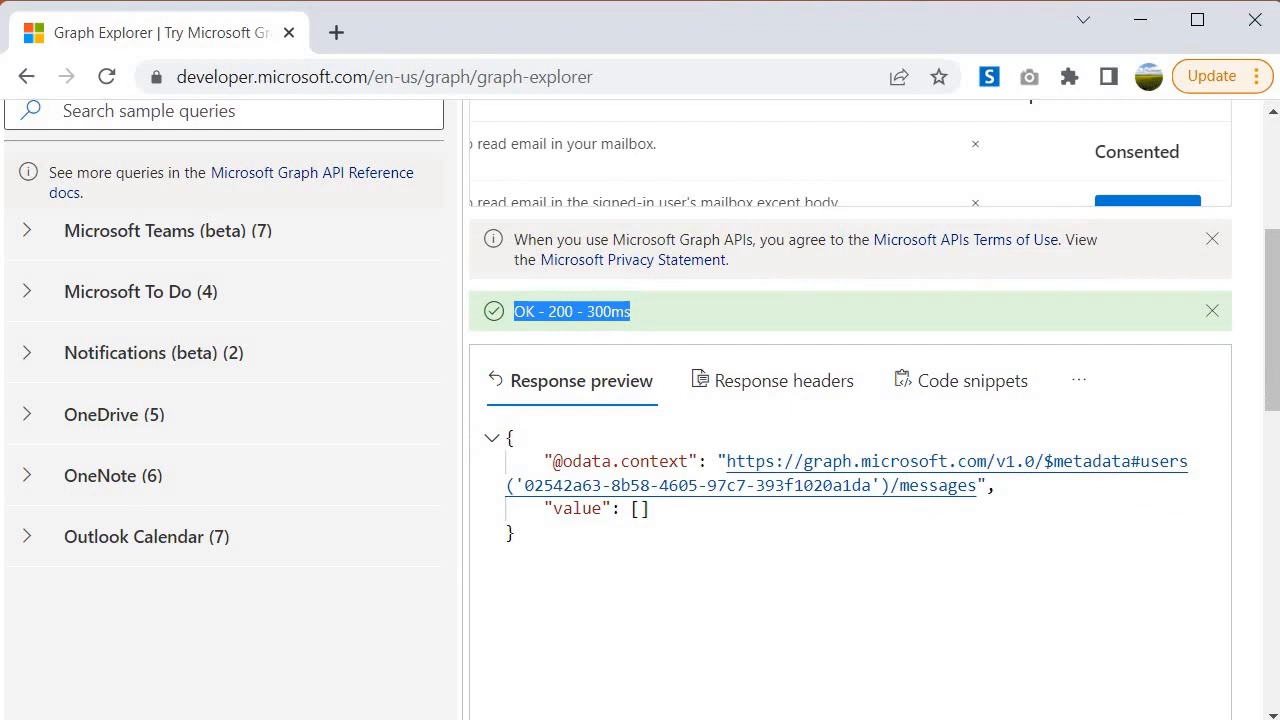
{"action": "mouse_move", "coordinate": [700, 532]}
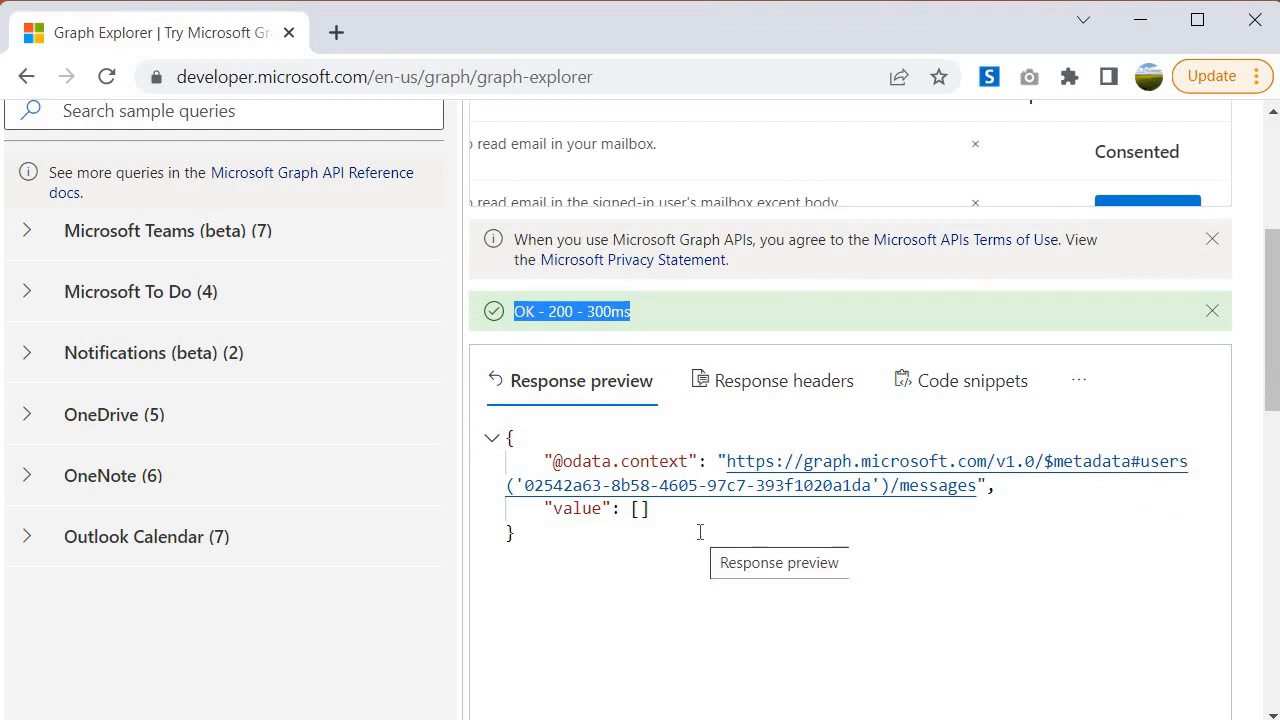
{"action": "mouse_move", "coordinate": [672, 518]}
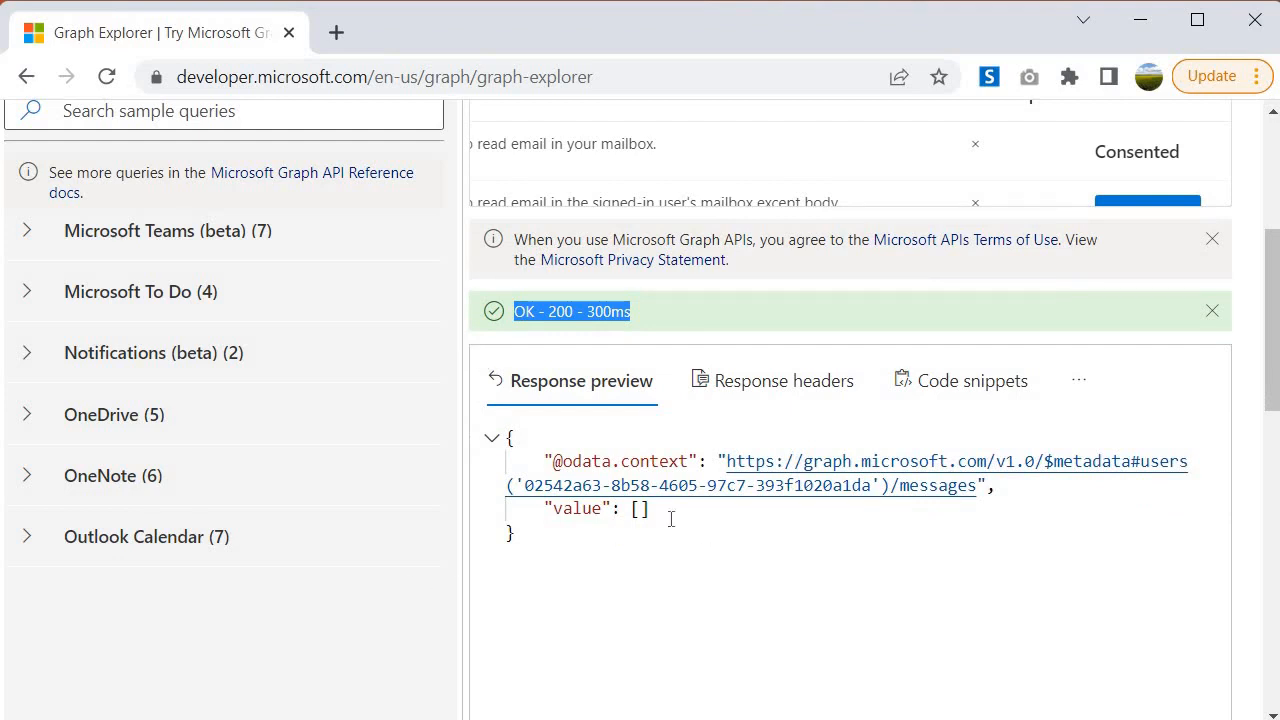